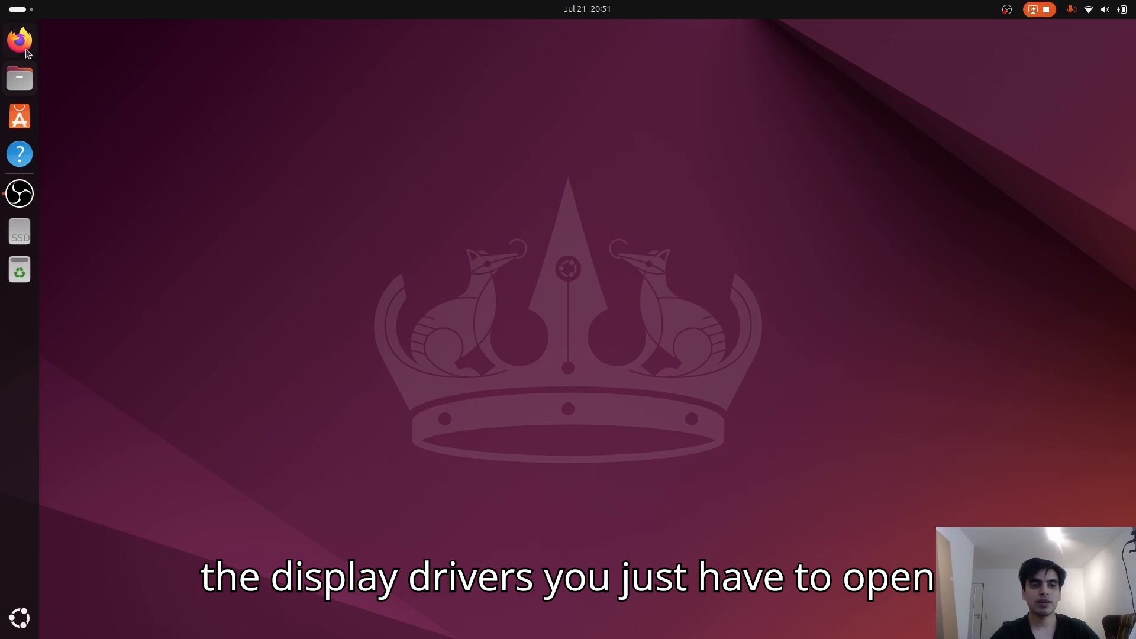
Search Google in Firefox for 'install nvidia drivers for ubuntu'
{"action": "left_click", "coordinate": [19, 40]}
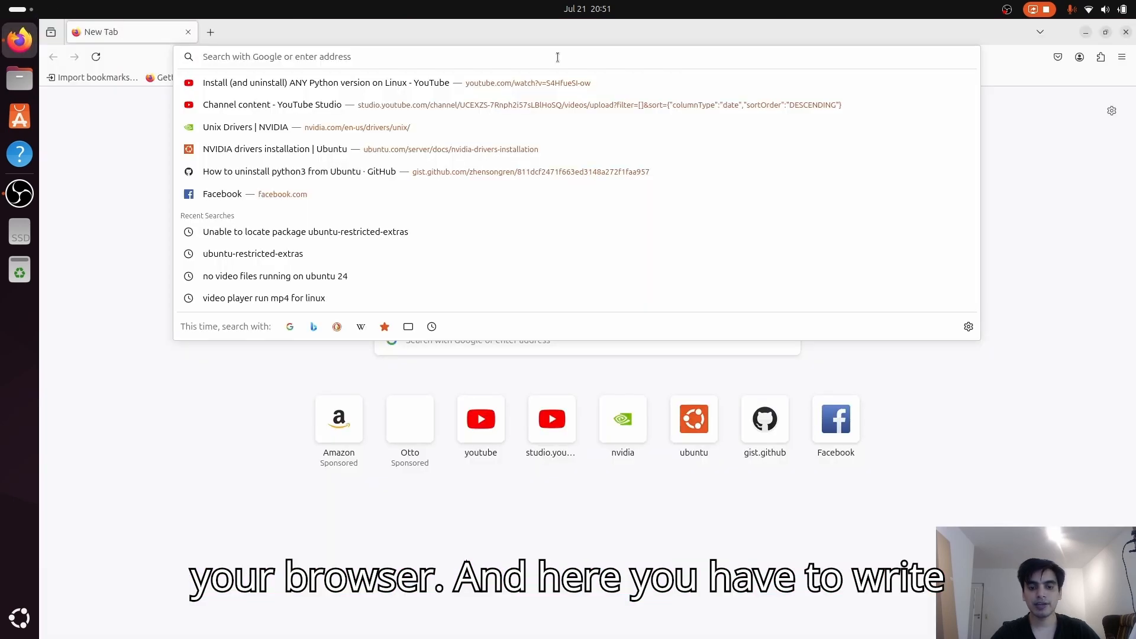
{"action": "type", "text": "install nvidia drivers for"}
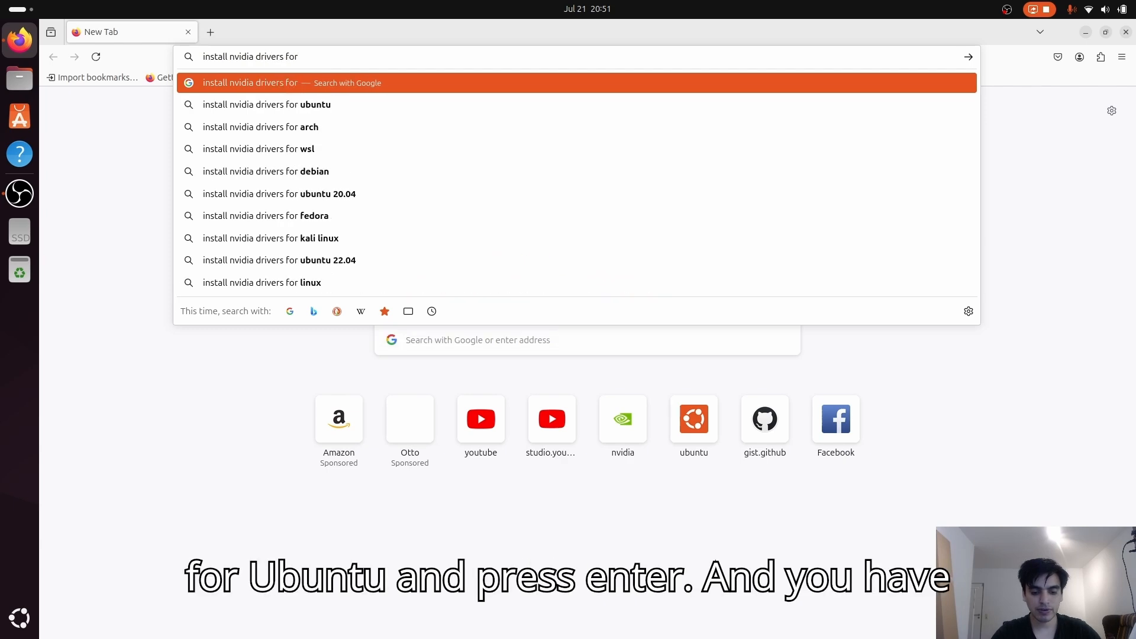
{"action": "left_click", "coordinate": [266, 104]}
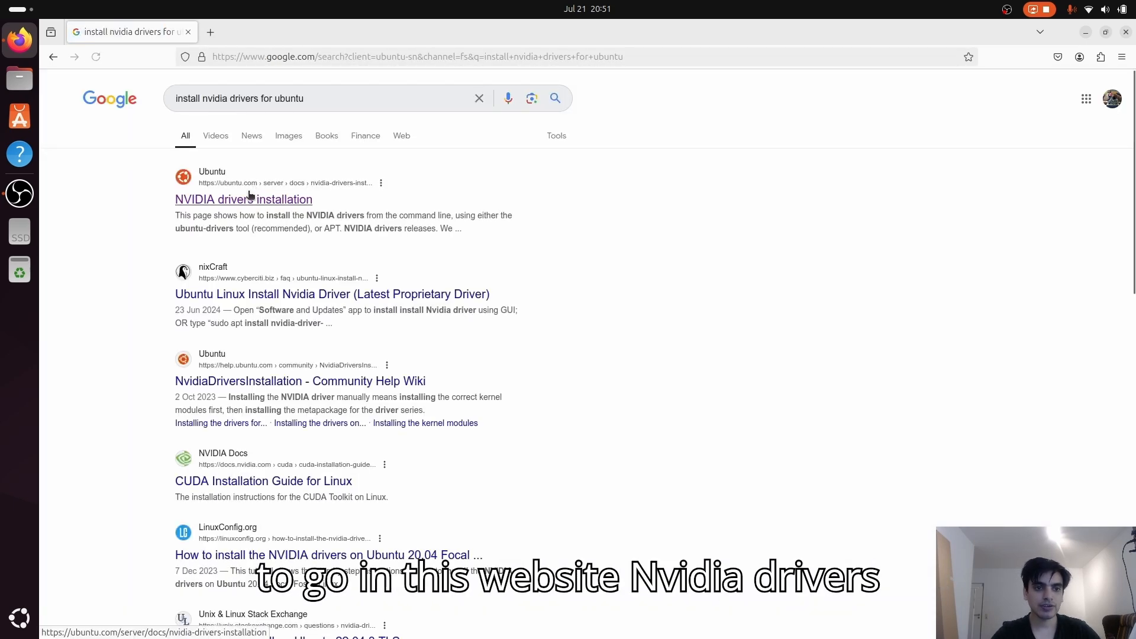
Go to ubuntu.com's NVIDIA drivers installation page and select the cat /proc/driver/nvidia/version command
{"action": "left_click", "coordinate": [244, 199]}
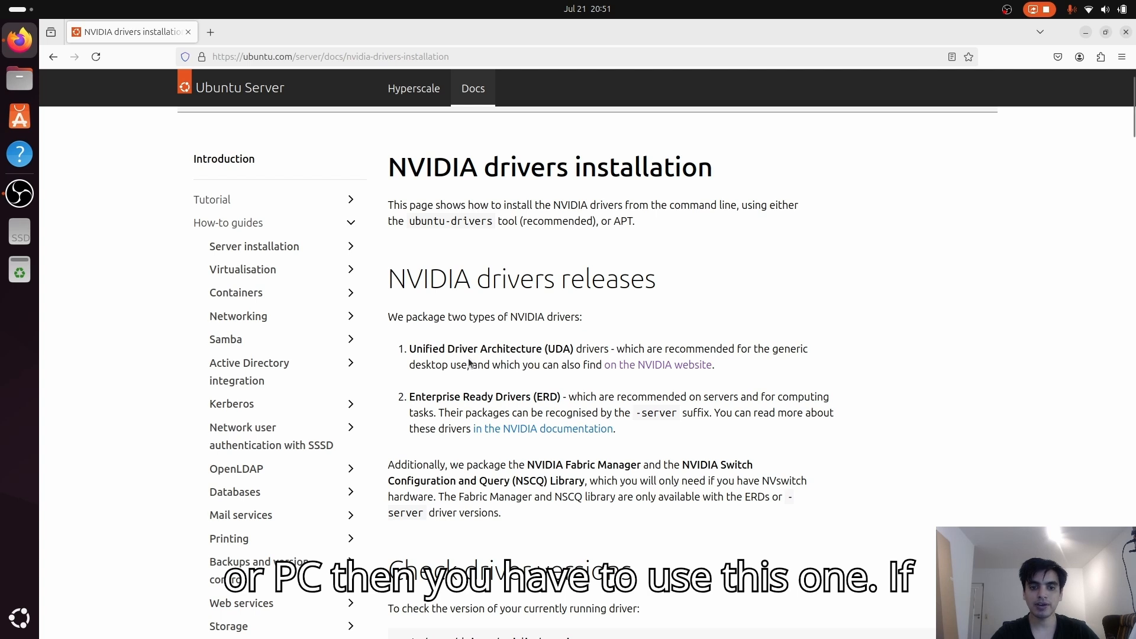
{"action": "left_click_drag", "start_coordinate": [471, 348], "coordinate": [518, 348]}
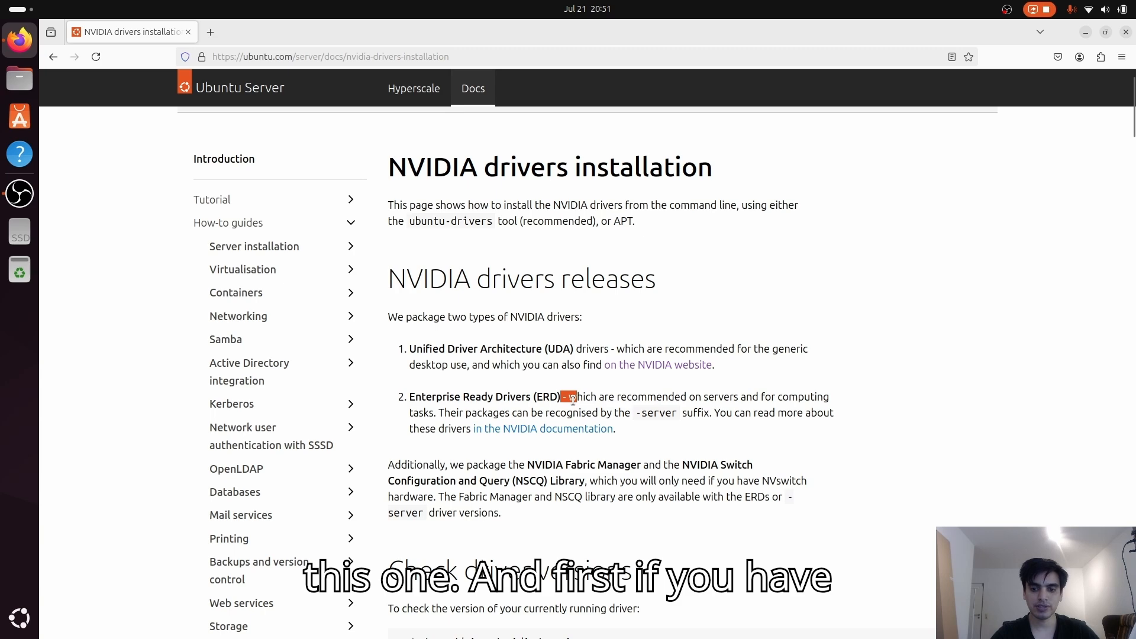
{"action": "scroll", "scroll_direction": "down", "scroll_amount": 3}
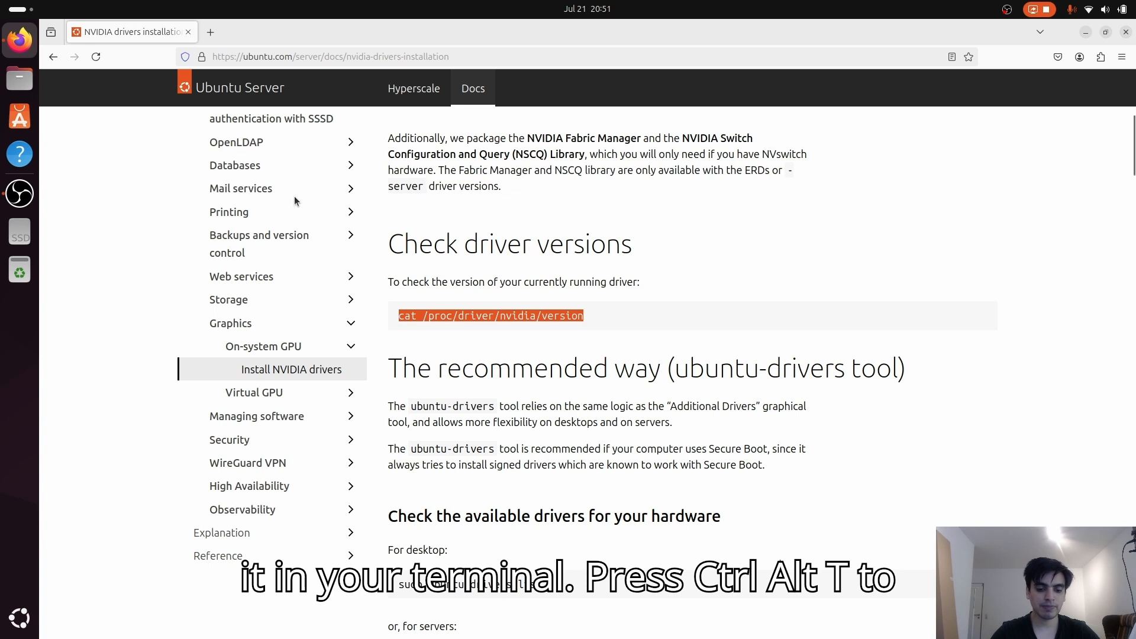
Bring up a terminal with Ctrl+Alt+T and reach the 'Check the available drivers' section
{"action": "key", "text": "ctrl+alt+t"}
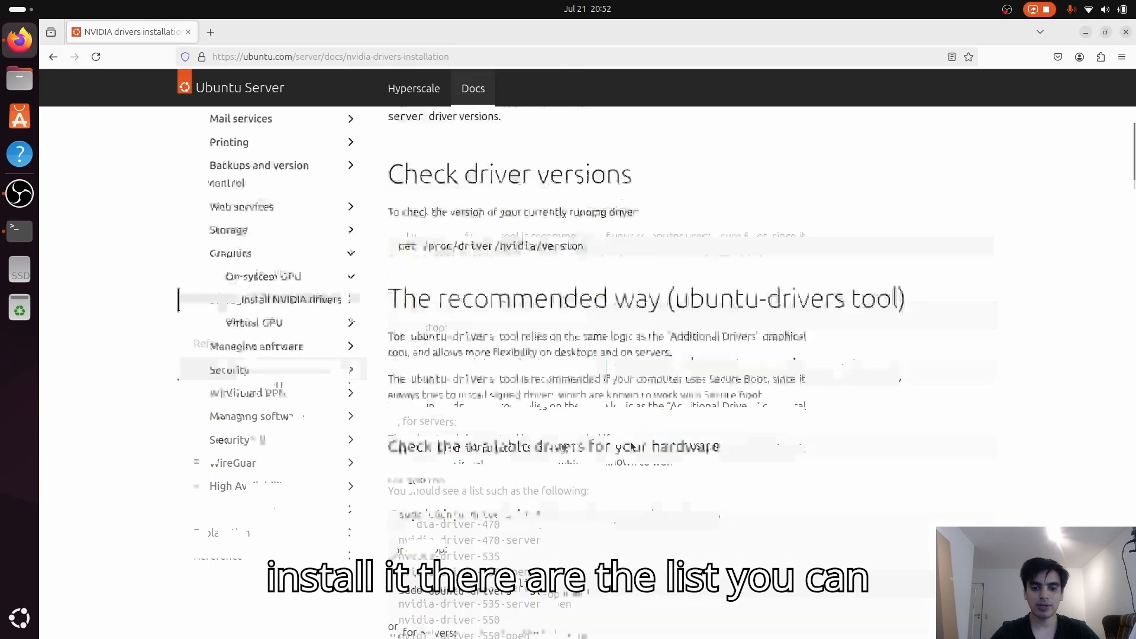
{"action": "scroll", "scroll_direction": "down", "scroll_amount": 3}
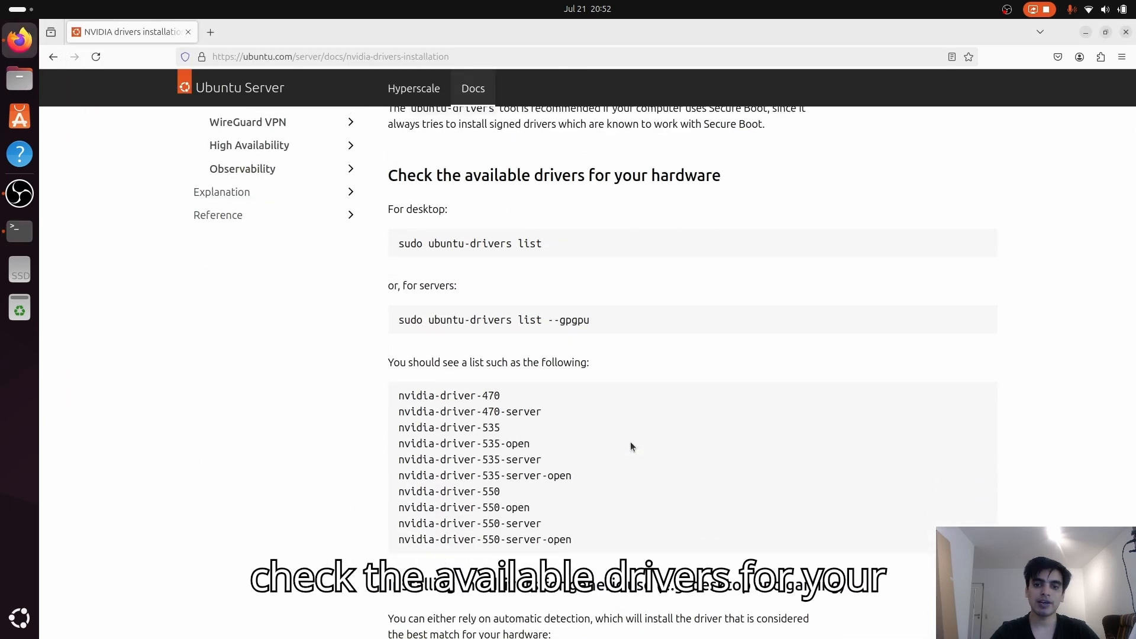
{"action": "double_click", "coordinate": [490, 244]}
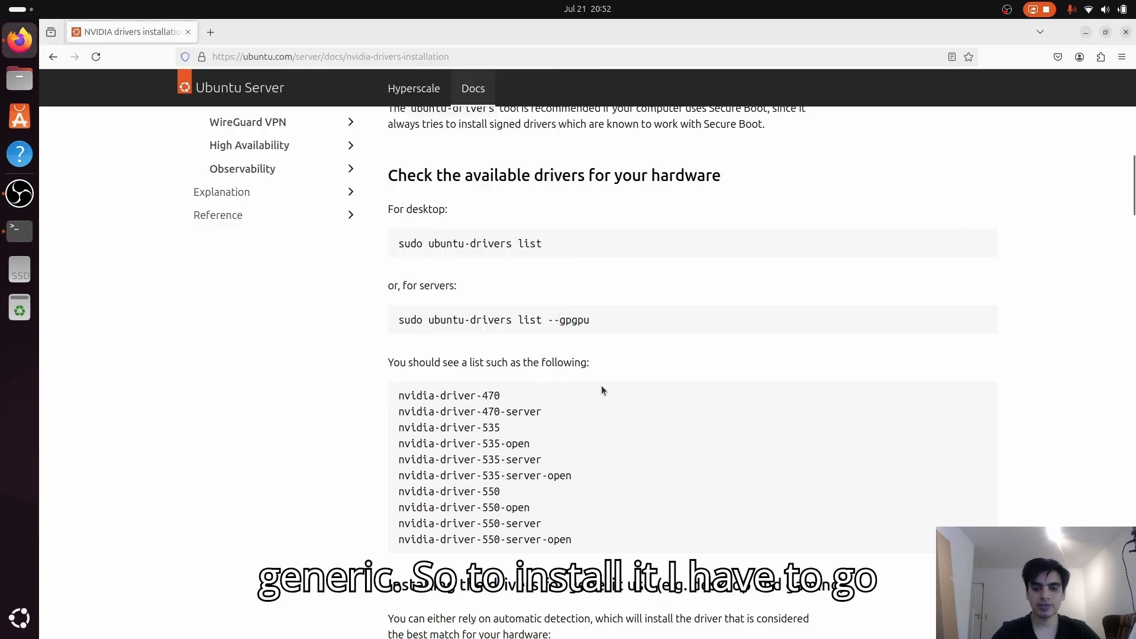
Reach the 'Installing the drivers for generic use' section with sudo ubuntu-drivers install
{"action": "scroll", "scroll_direction": "down", "scroll_amount": 3}
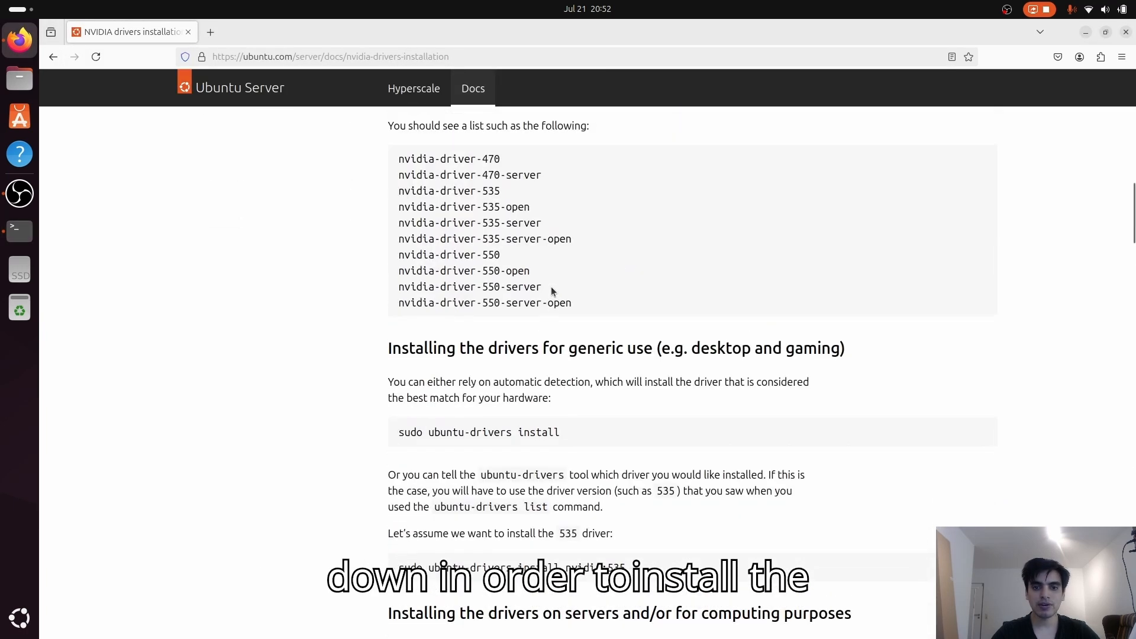
{"action": "mouse_move", "coordinate": [592, 348]}
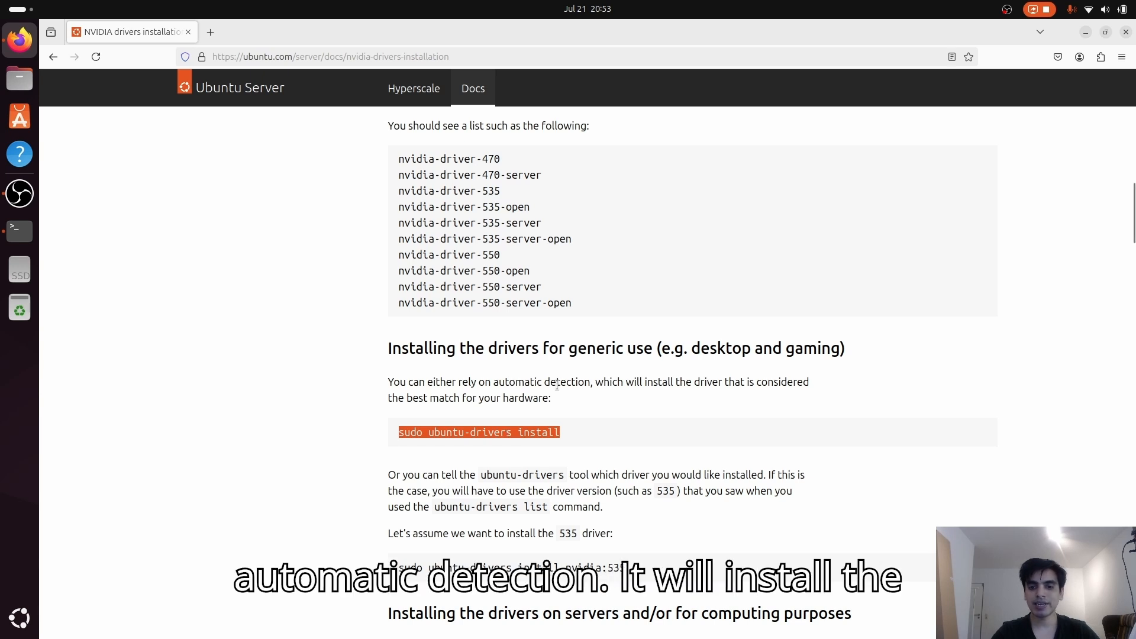
{"action": "mouse_move", "coordinate": [650, 410]}
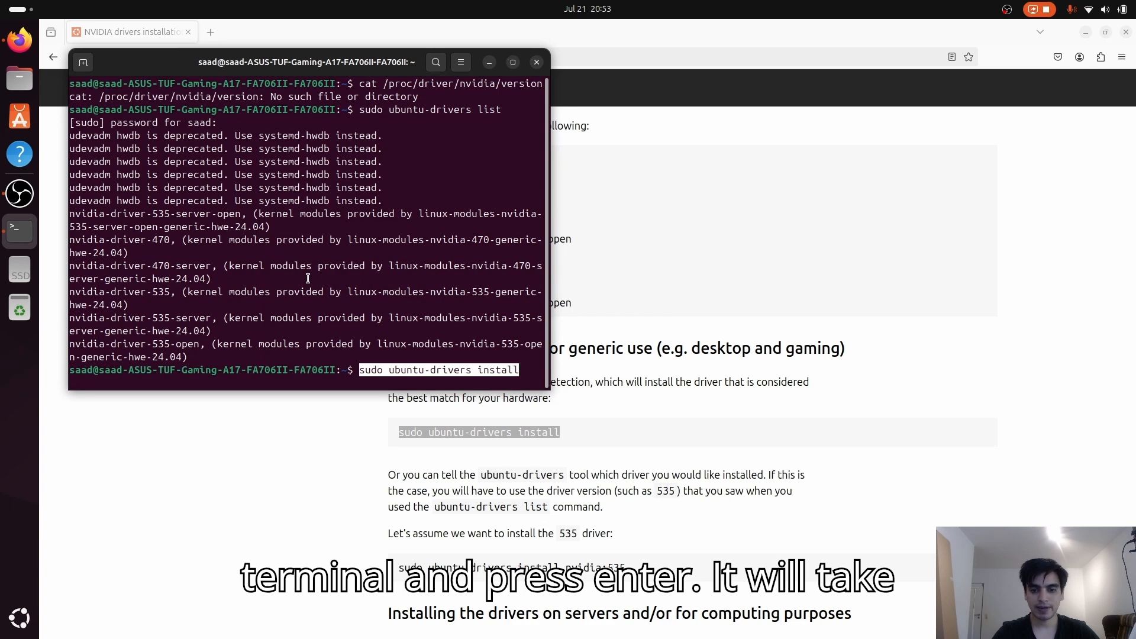
Run sudo ubuntu-drivers install until 'Done', then bring up a fresh terminal window
{"action": "key", "text": "Return"}
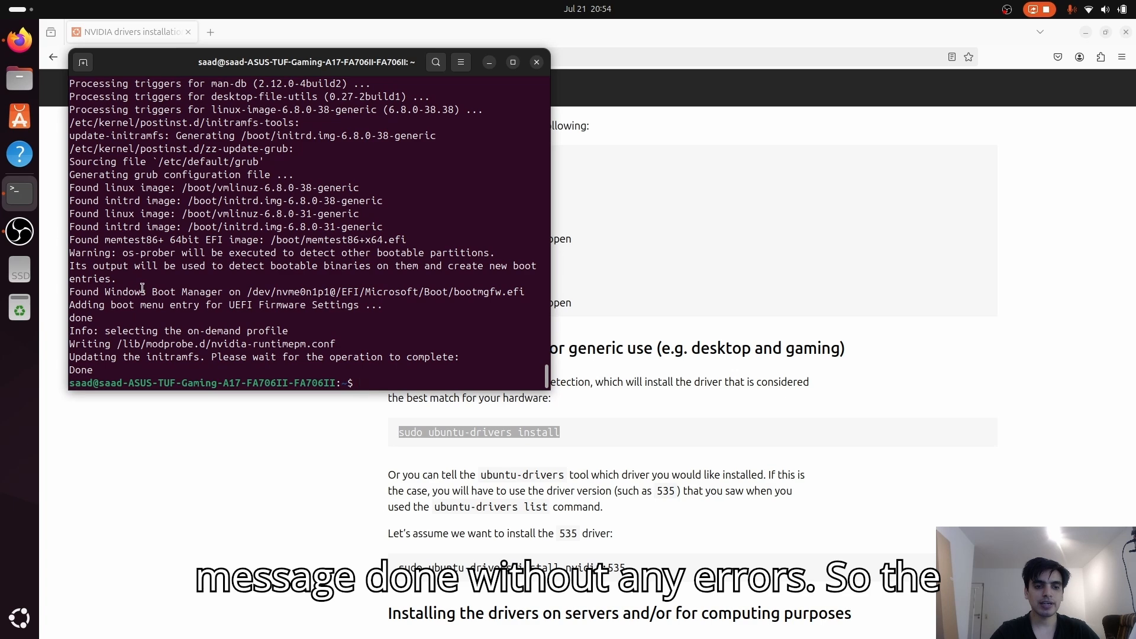
{"action": "left_click", "coordinate": [538, 62]}
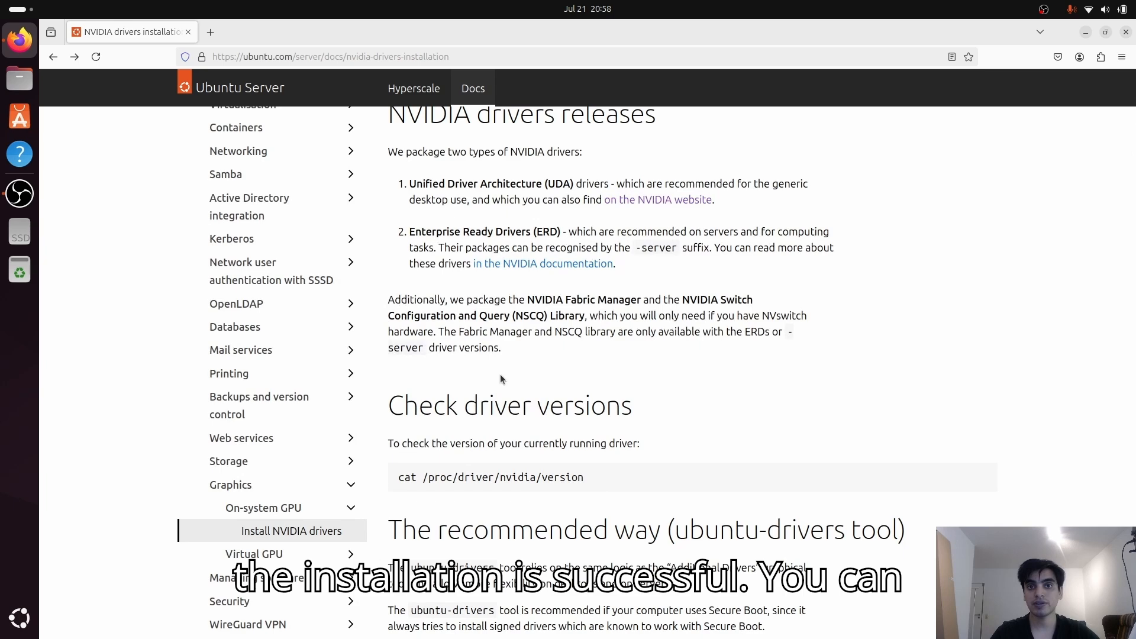
{"action": "left_click", "coordinate": [19, 229]}
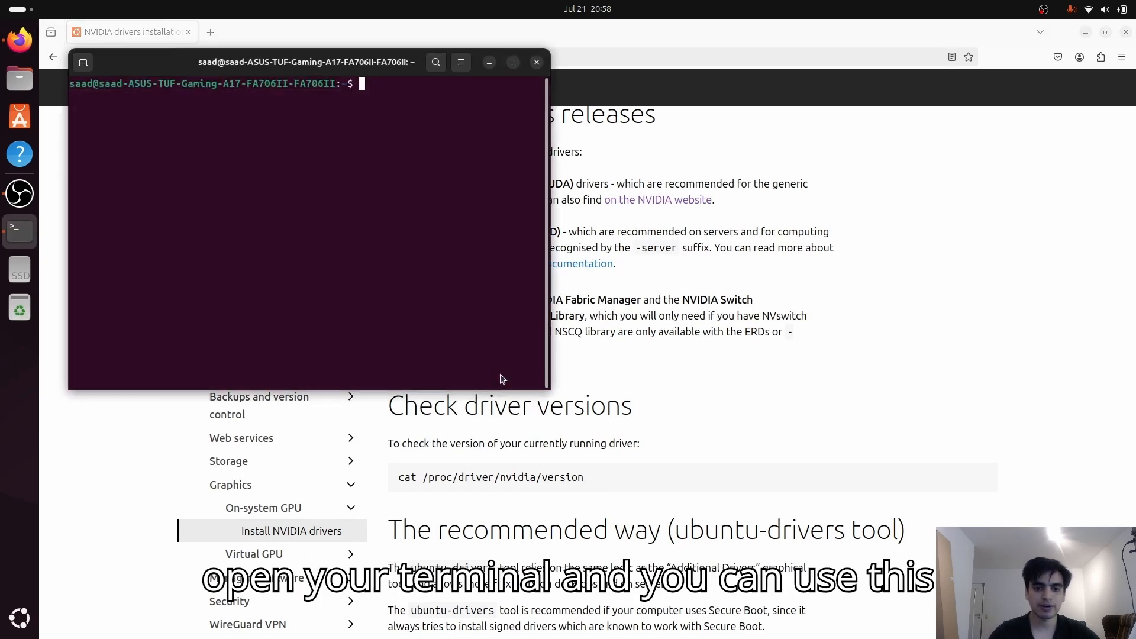